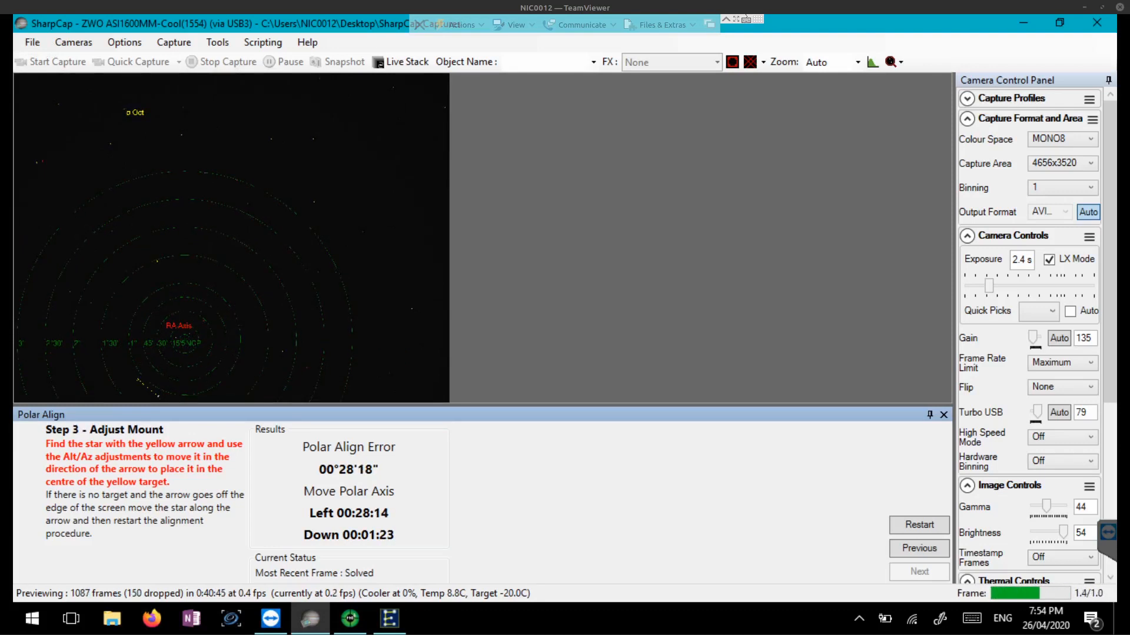
Load the NASA Sky Survey framing image for the Prawn Nebula target ESO 332-EN14.
left_click(860, 62)
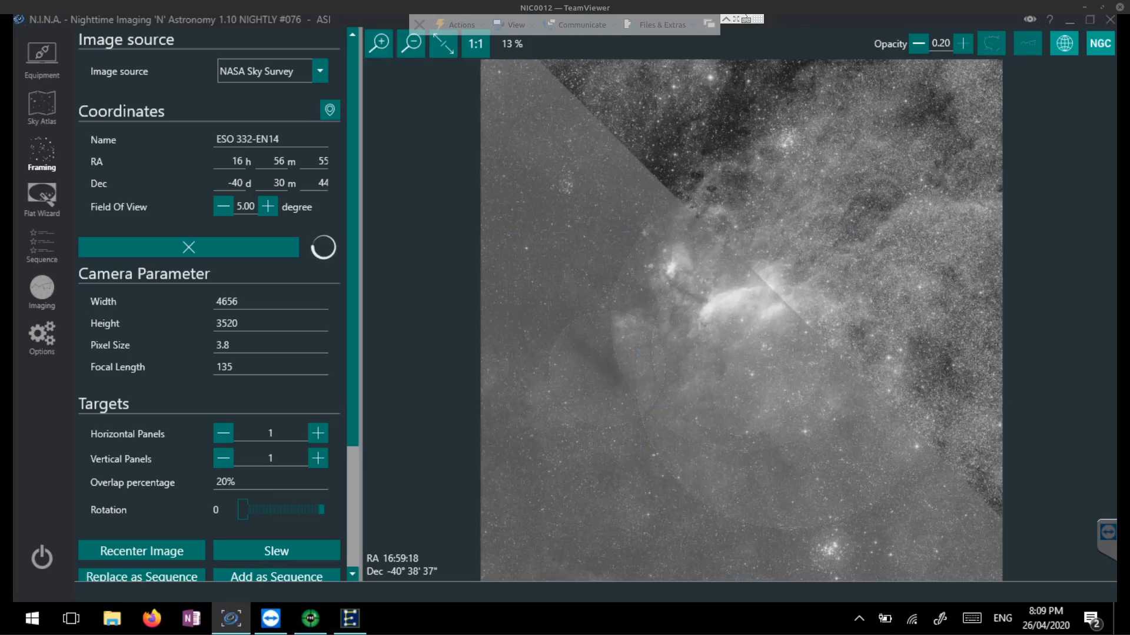
left_click(42, 291)
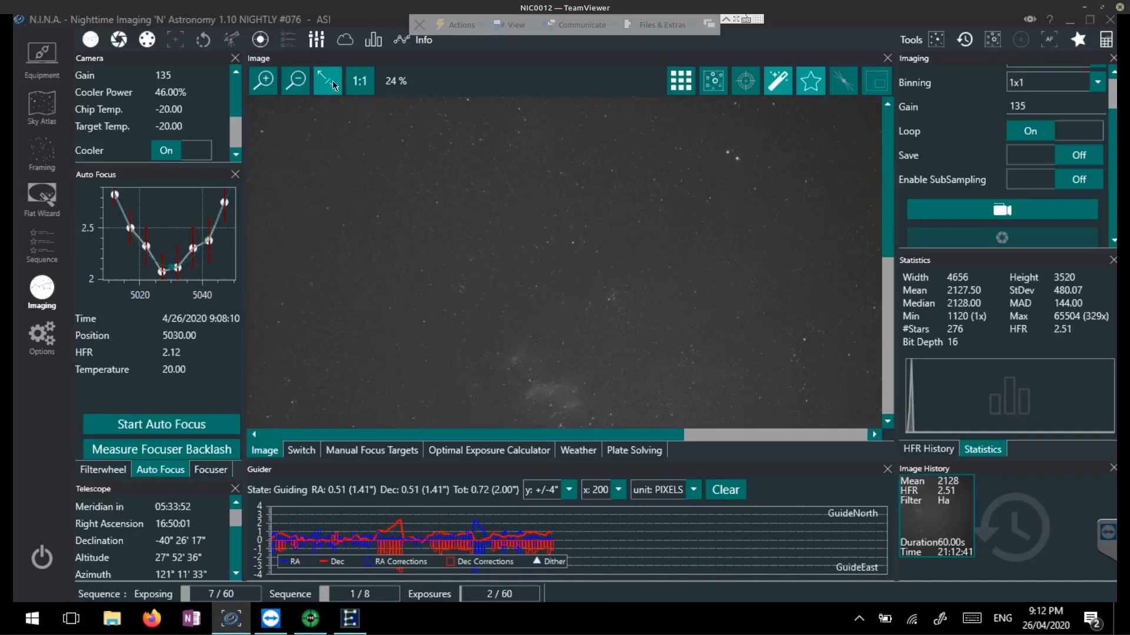
Fit the latest guided Ha sub-exposure, then magnify it stepwise to check star shapes.
left_click(296, 81)
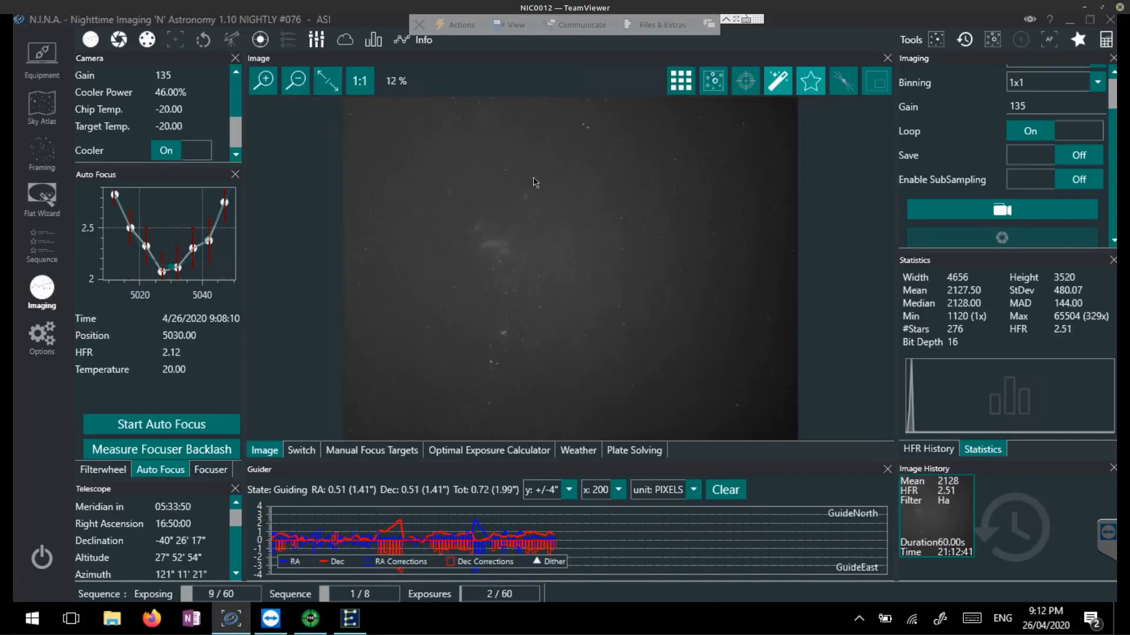
left_click(262, 80)
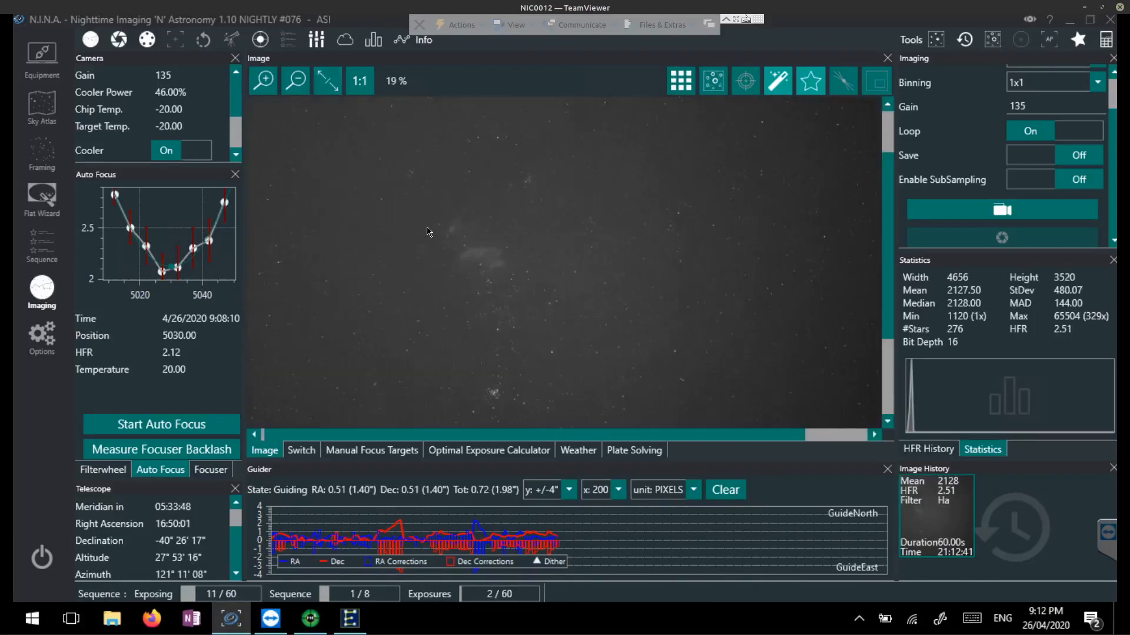
left_click(262, 80)
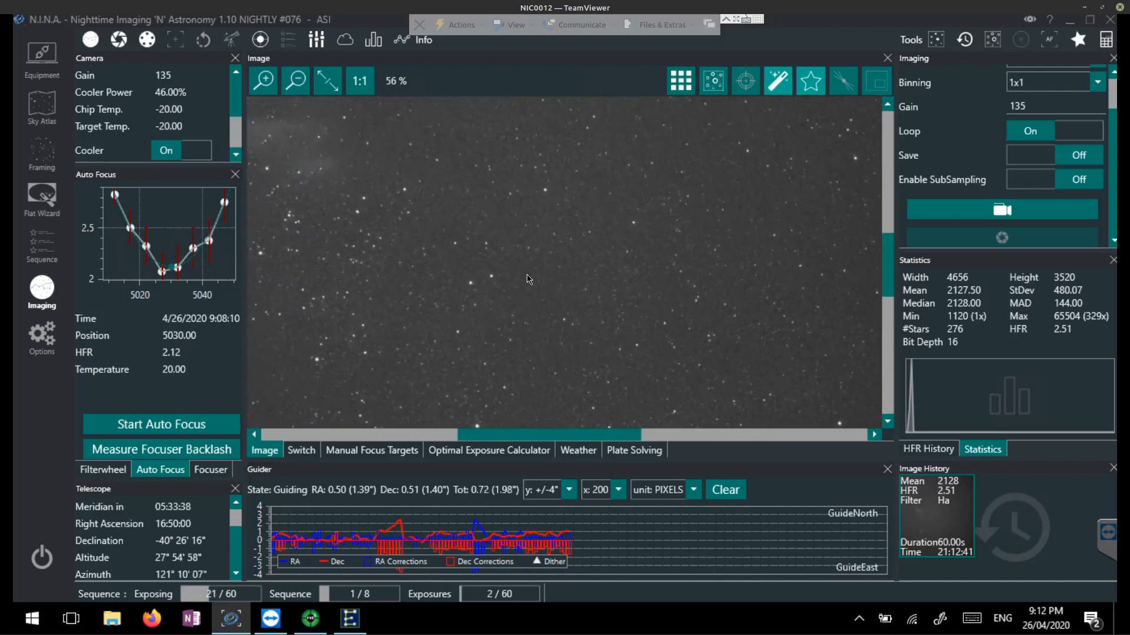
left_click(262, 81)
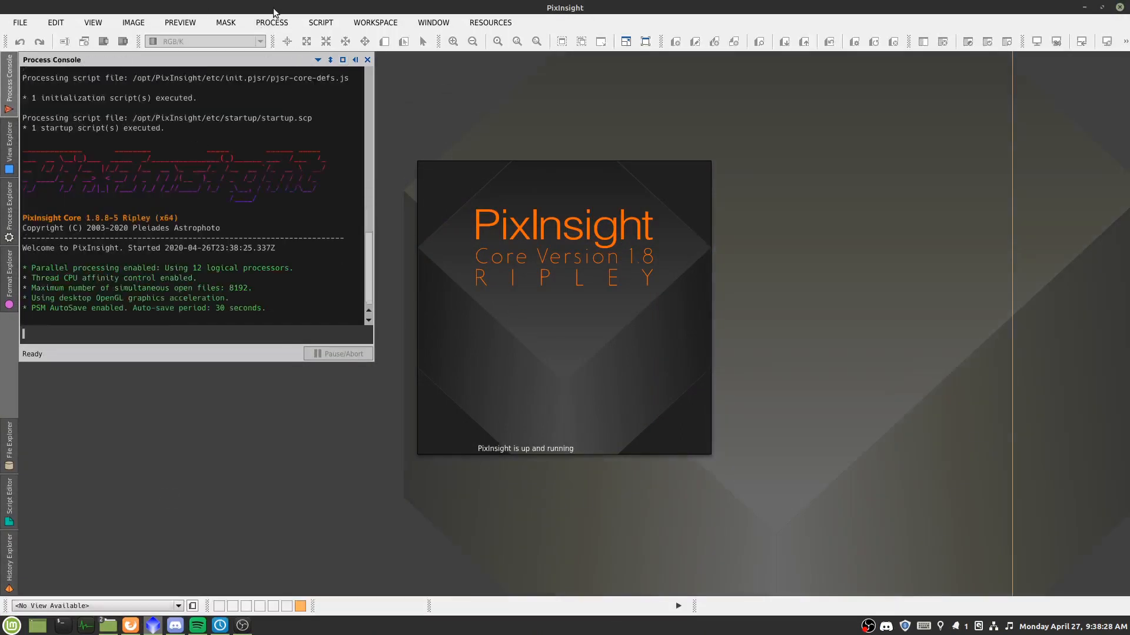
Start Blink with the Red 60s subframes and set the blink interval.
left_click(271, 22)
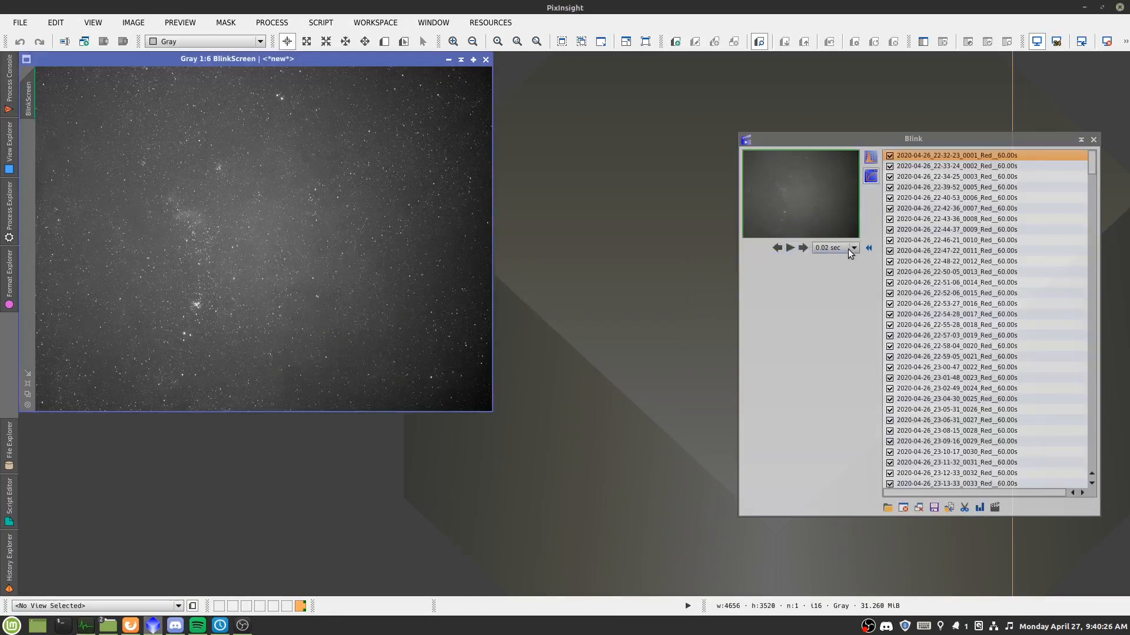
left_click(789, 248)
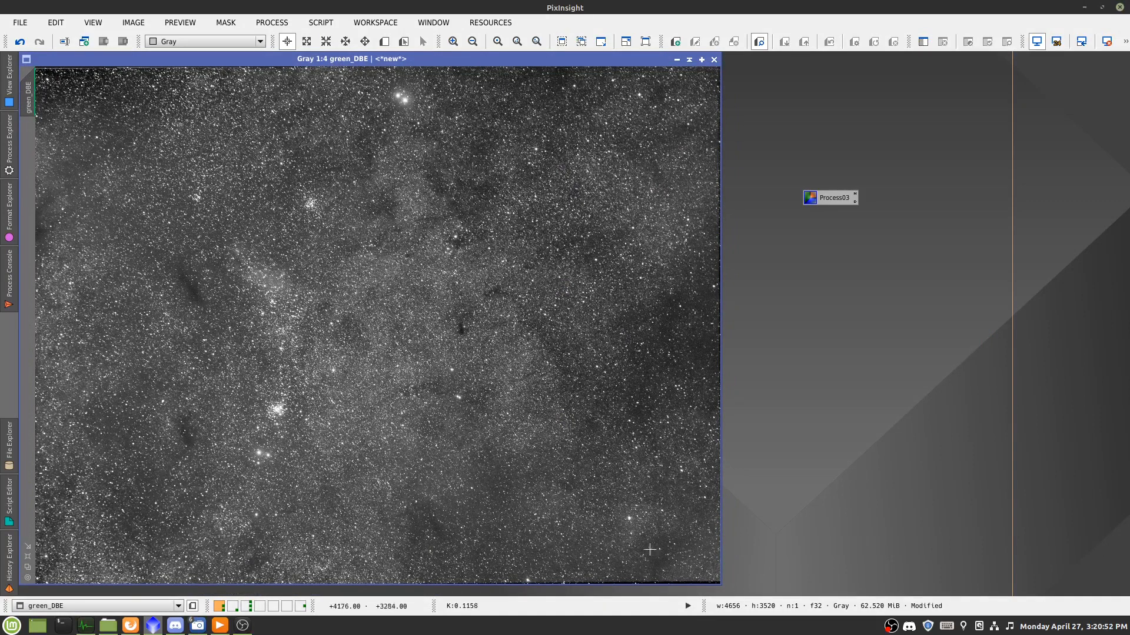
mouse_move(391, 267)
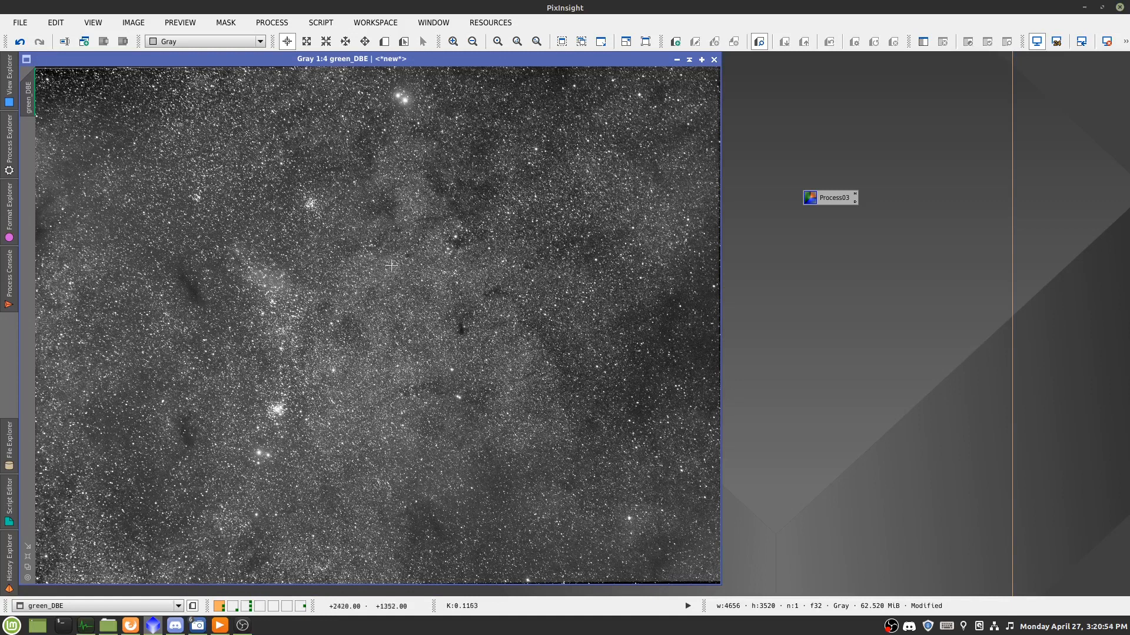
mouse_move(132, 171)
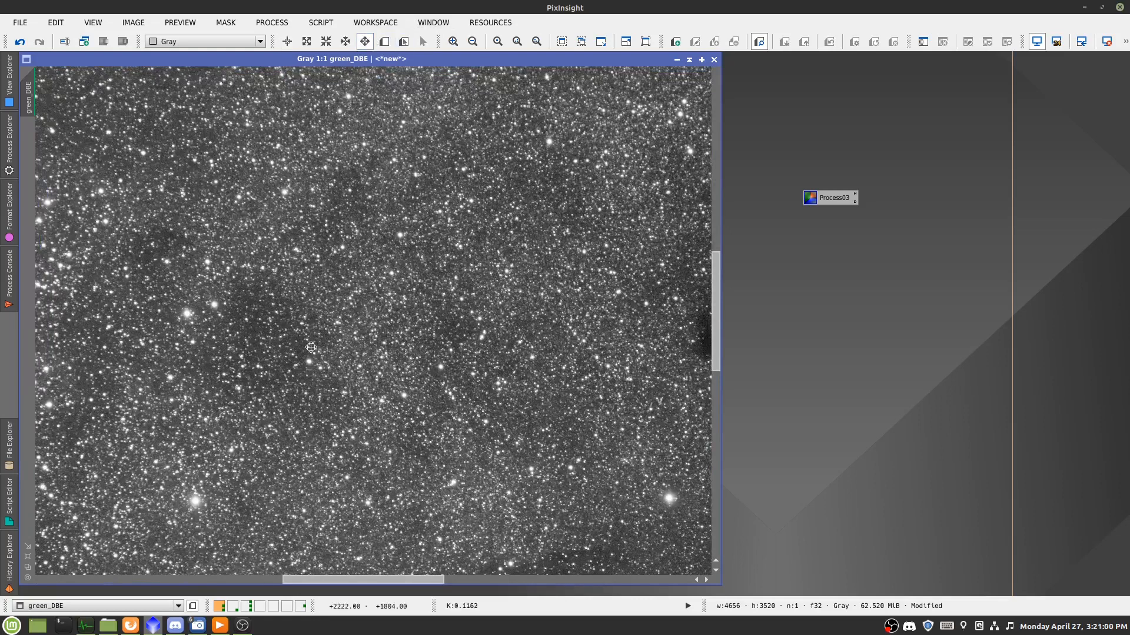
Magnify green_DBE to pixel level, back off slightly, then pan around blue_clone_DBE.
left_click(497, 41)
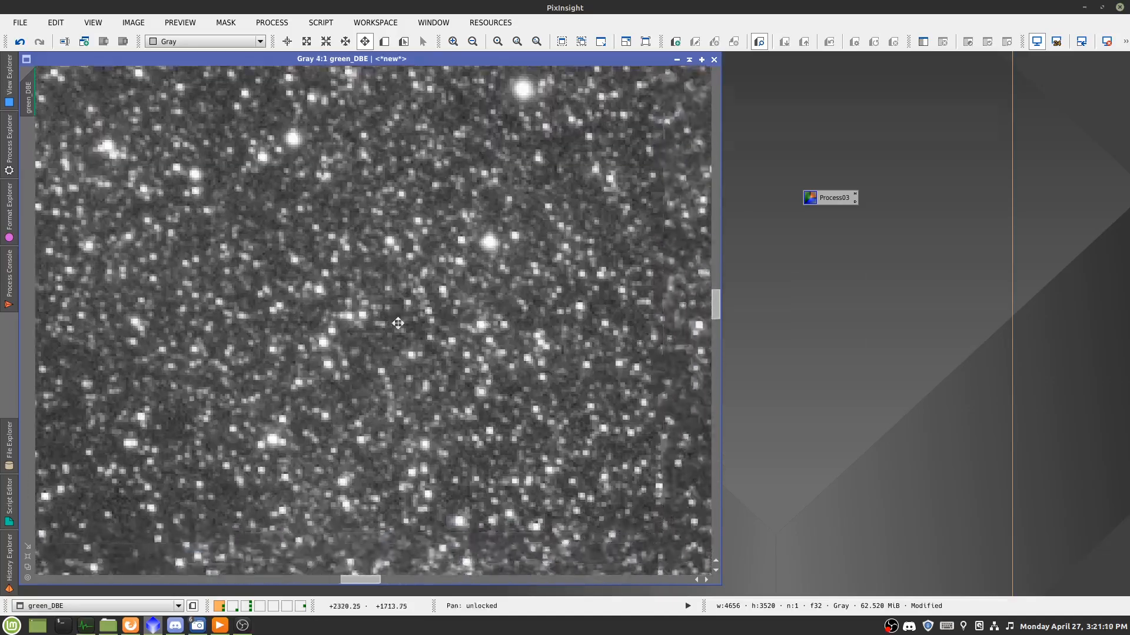
left_click(471, 41)
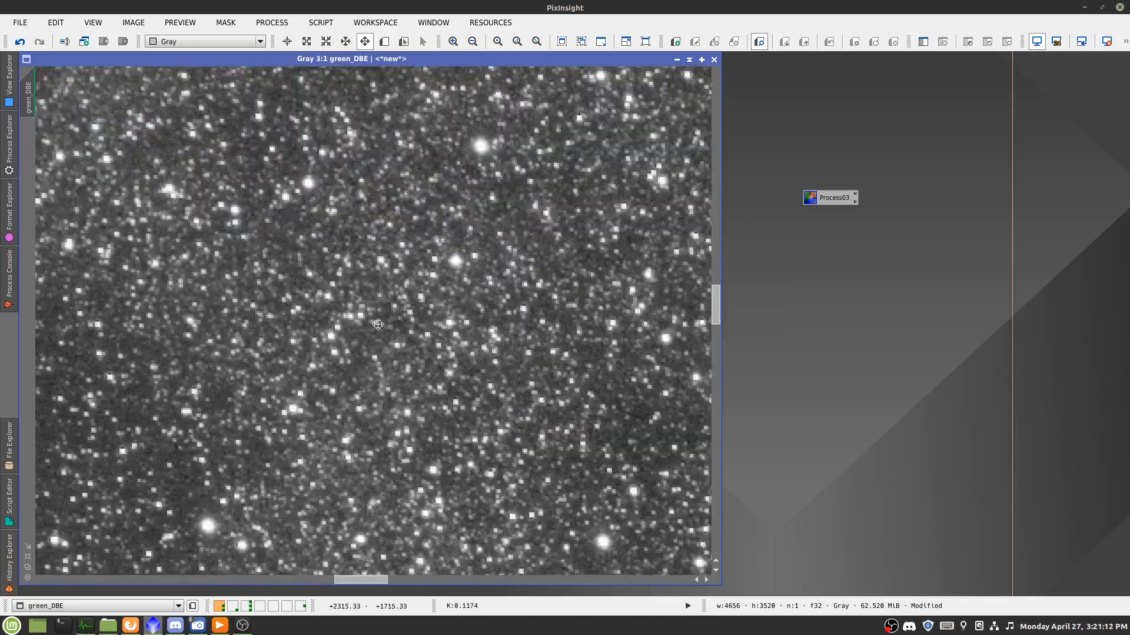
left_click(471, 41)
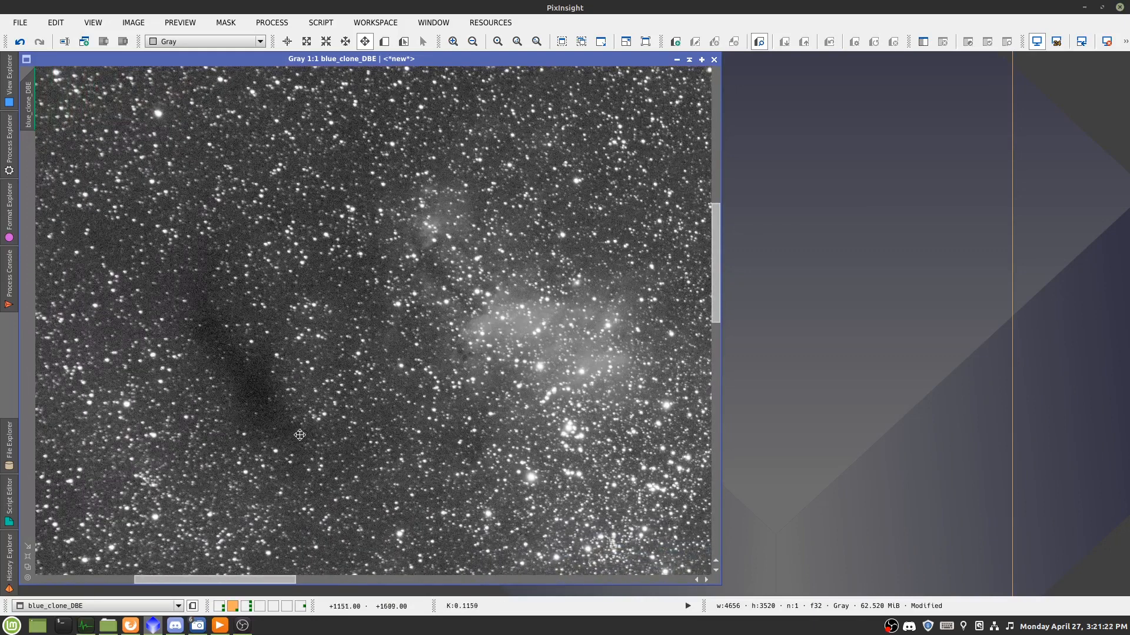
left_click_drag(299, 434, 266, 204)
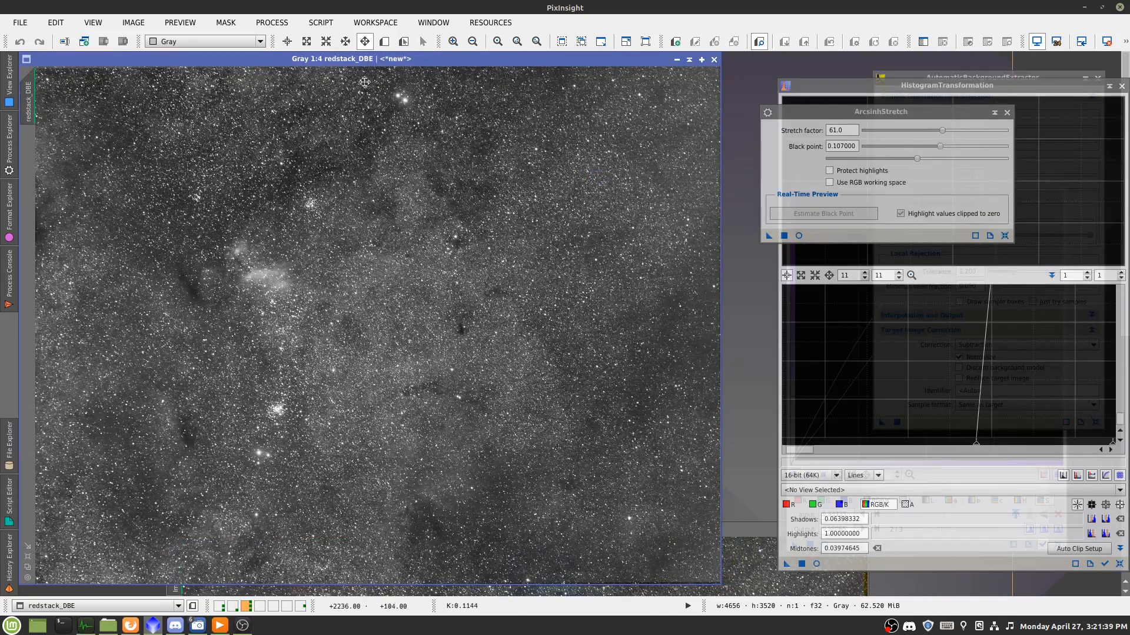
mouse_move(291, 238)
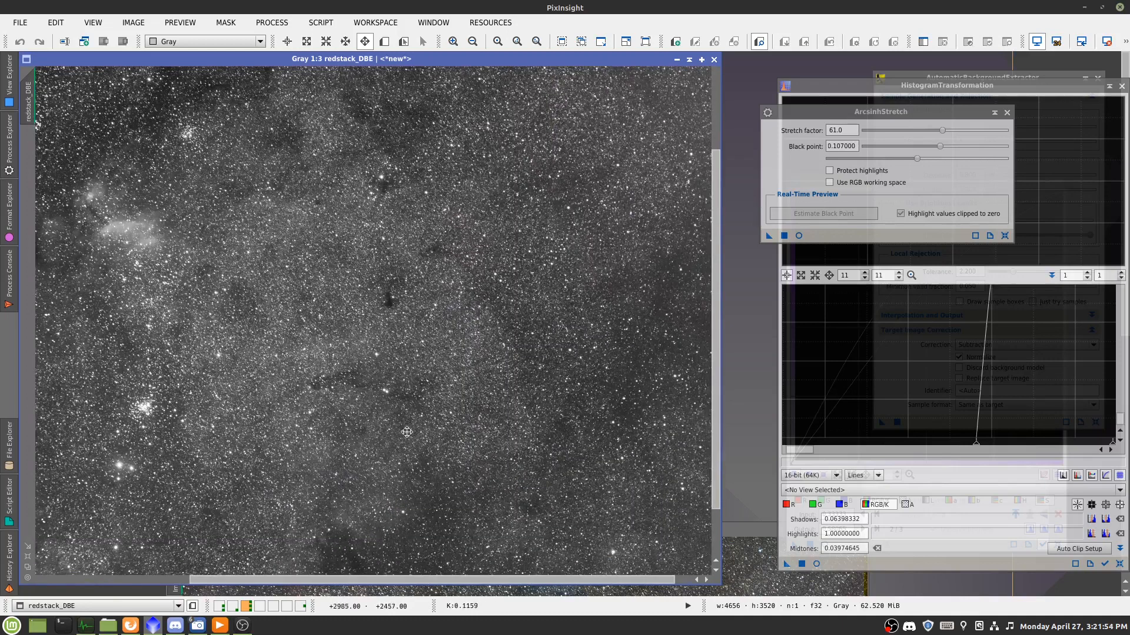
Fit redstack_DBE back into view, then bring the Image47_ABE RGB colour image to front.
left_click_drag(407, 431, 287, 477)
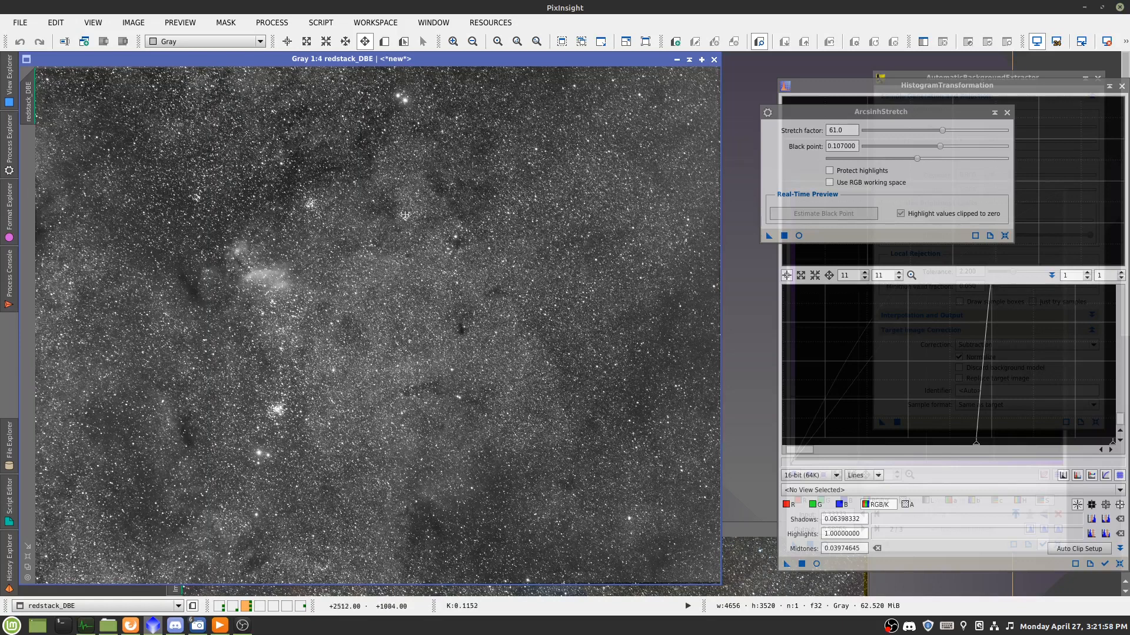
mouse_move(516, 368)
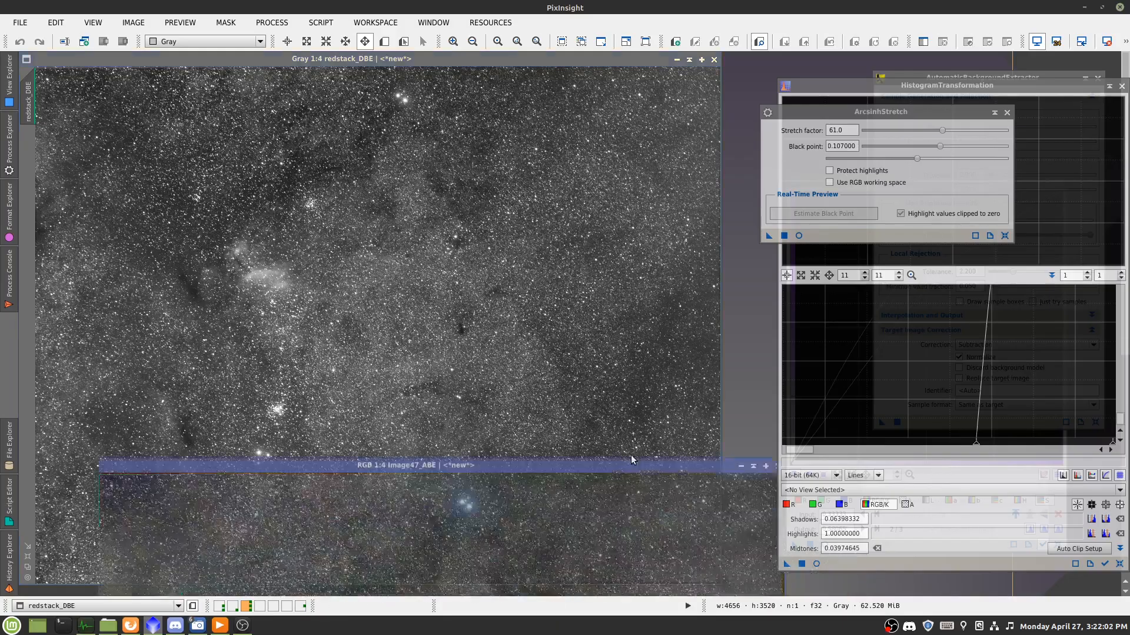
left_click(412, 465)
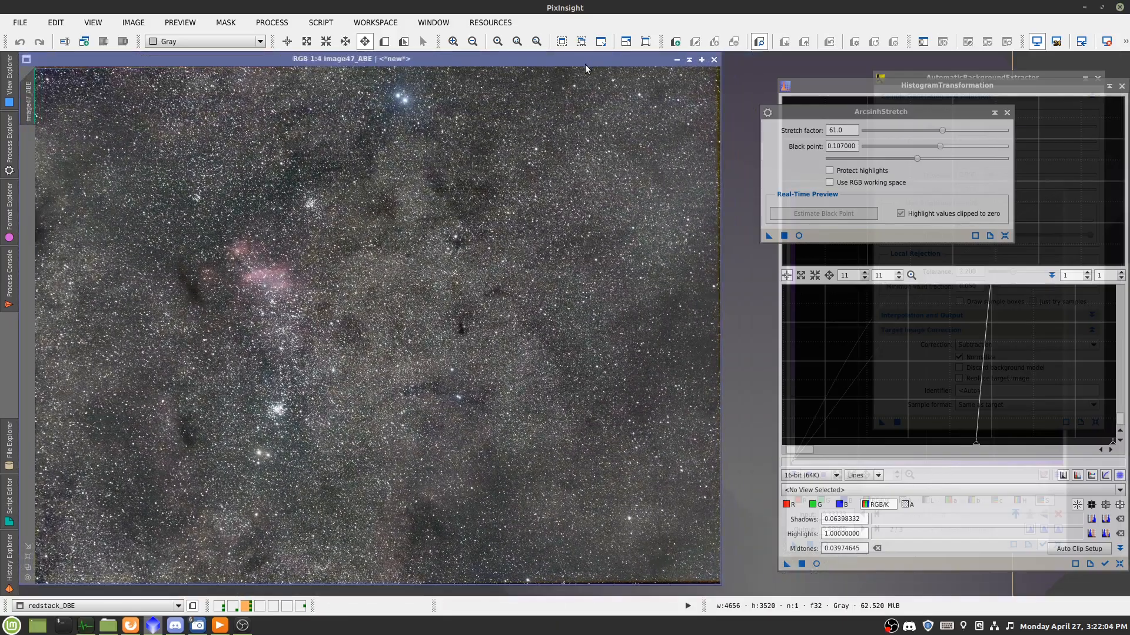